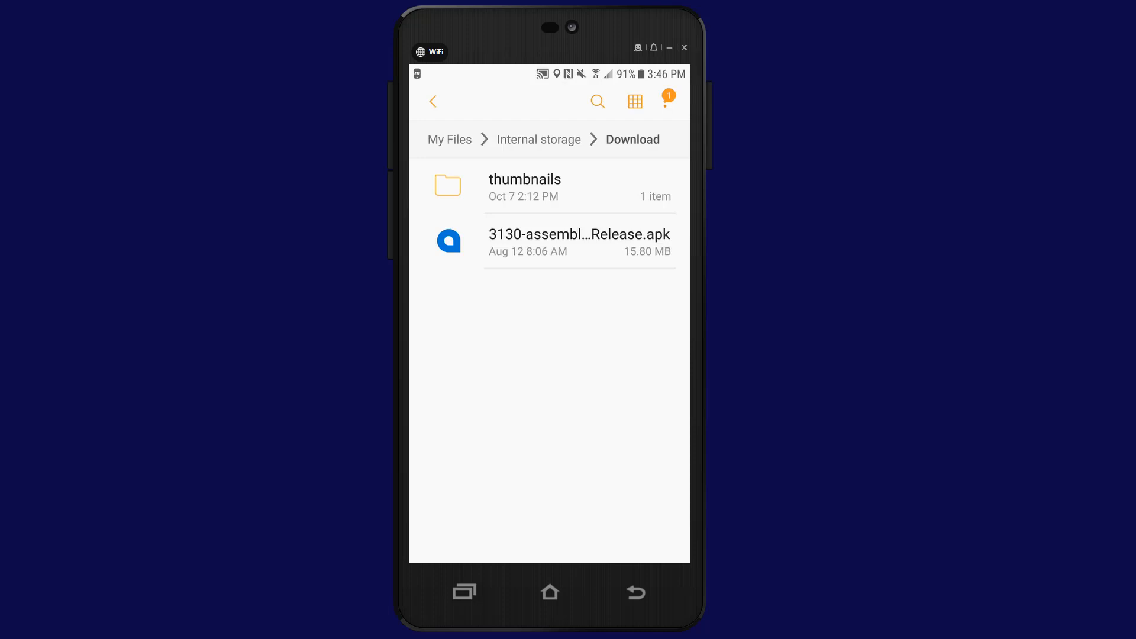
Switch from My Files to the Acumatica app via the recent apps list
{"action": "left_click", "coordinate": [464, 592]}
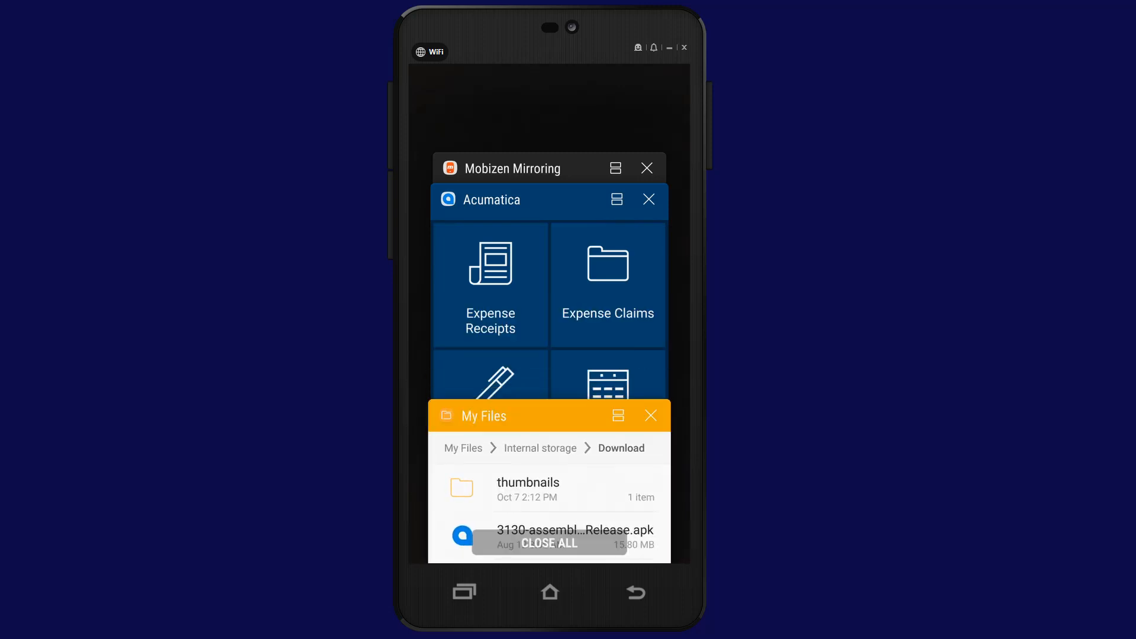
{"action": "left_click", "coordinate": [549, 543]}
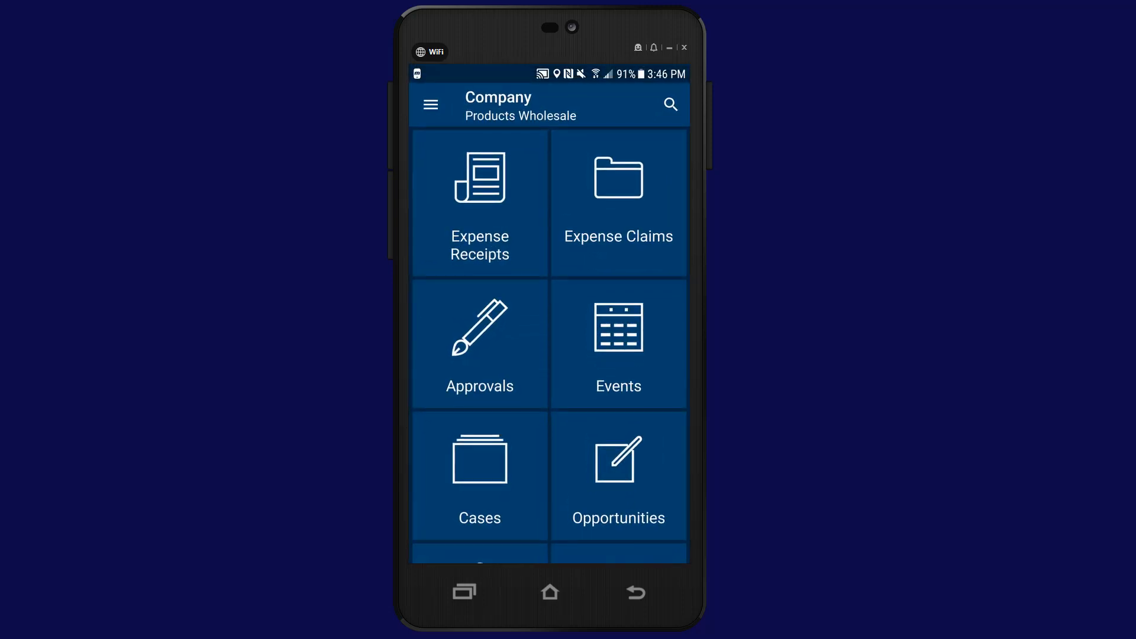
Start a new manual expense receipt for the Potbelly sandwich, 6.24
{"action": "left_click", "coordinate": [479, 202]}
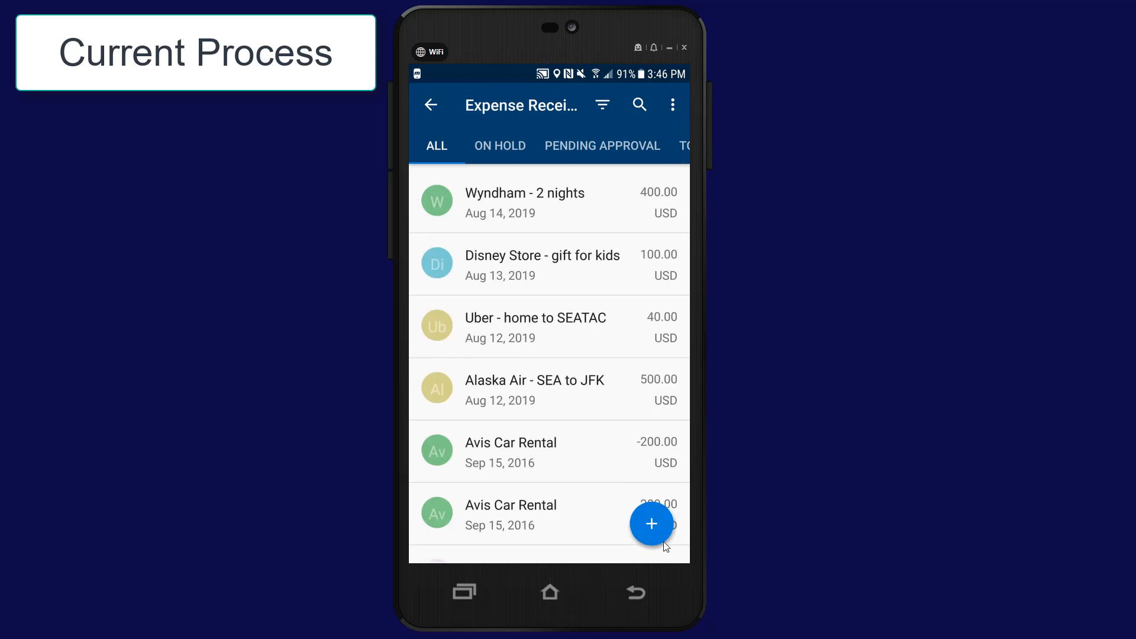
{"action": "left_click", "coordinate": [650, 522]}
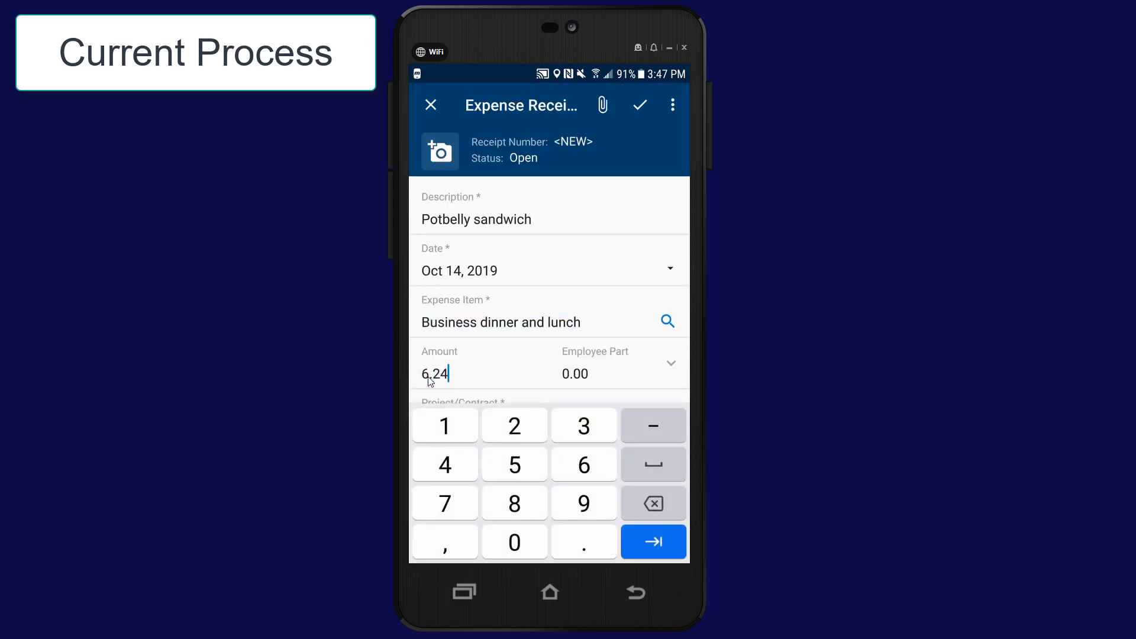
{"action": "left_click", "coordinate": [439, 151]}
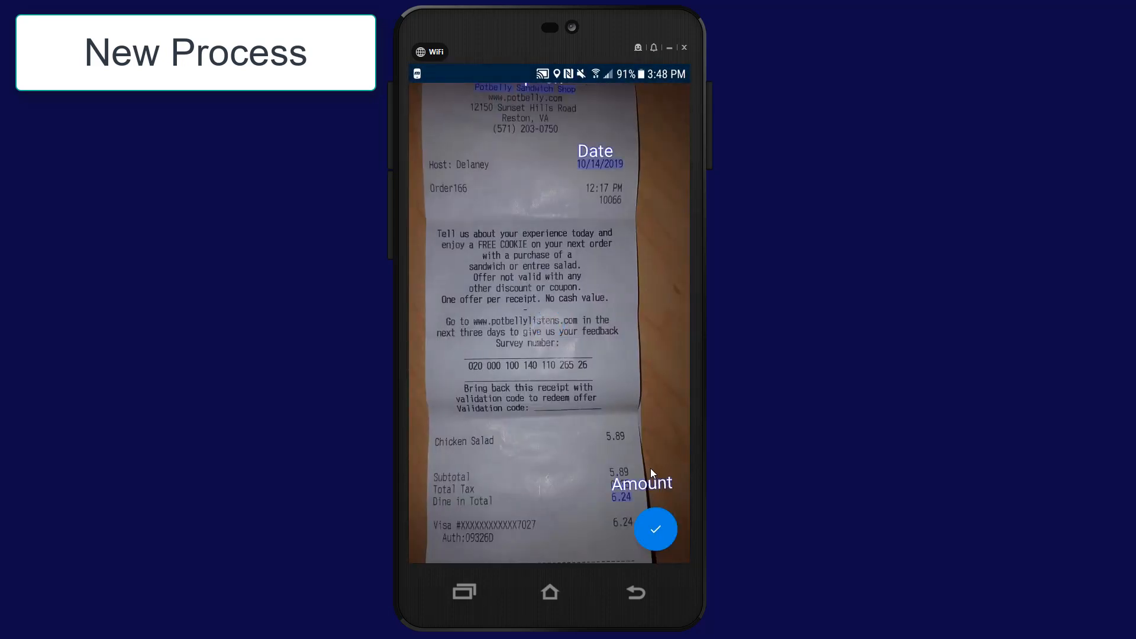
Save the scanned Potbelly receipt with its recognized date and 6.24 amount
{"action": "left_click", "coordinate": [654, 529]}
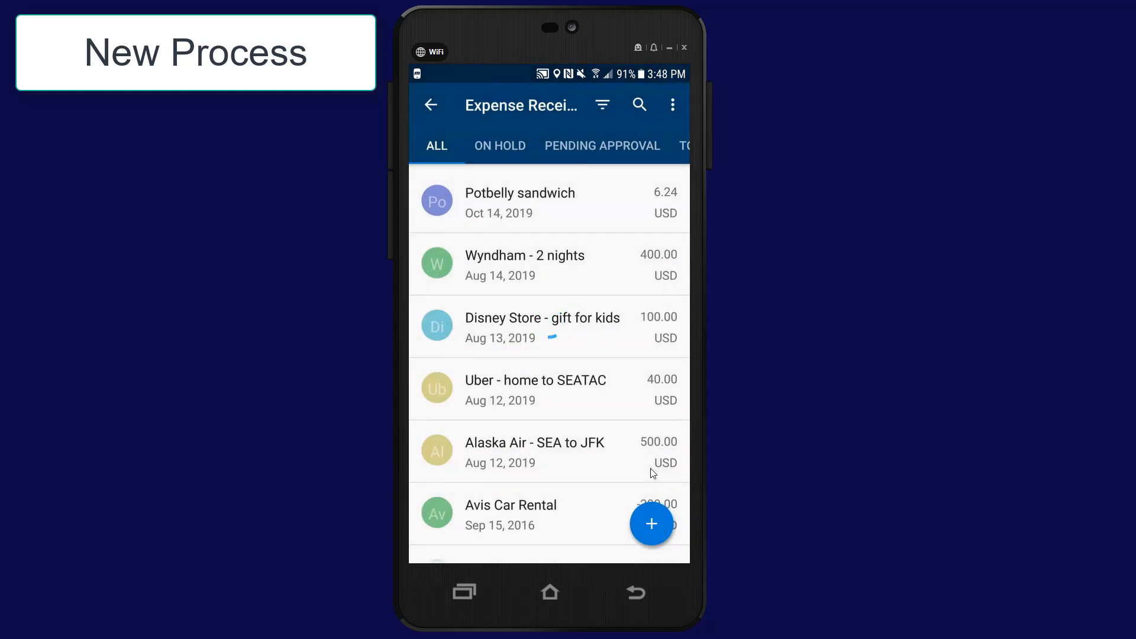
{"action": "left_click", "coordinate": [519, 201]}
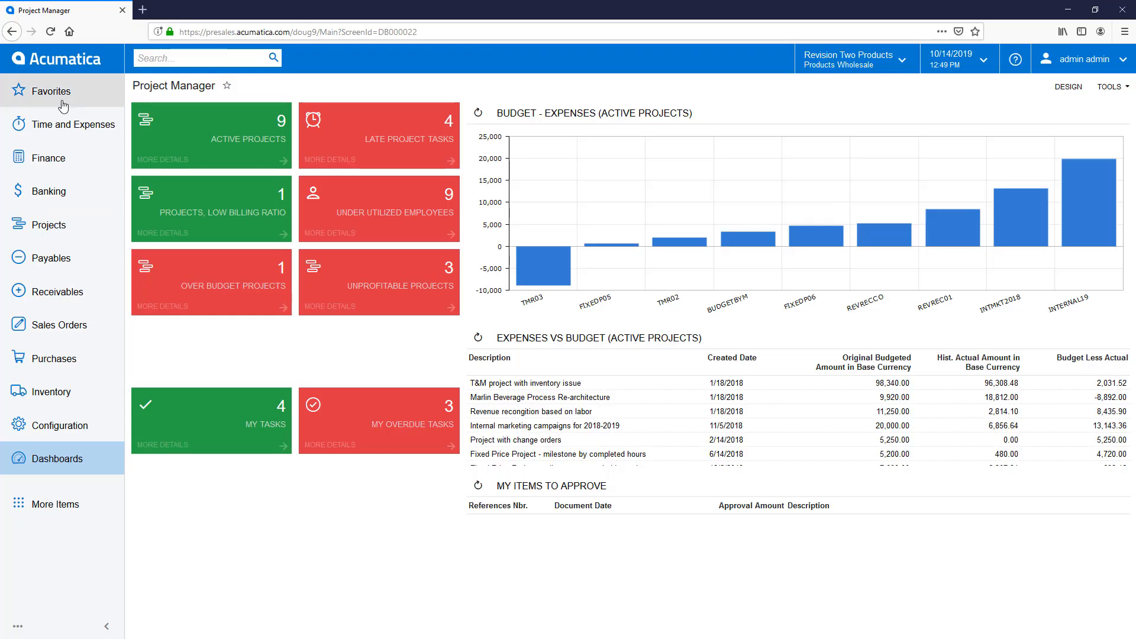
Load the employee's expense receipts and open the Potbelly Sandwich Shop receipt
{"action": "left_click", "coordinate": [72, 125]}
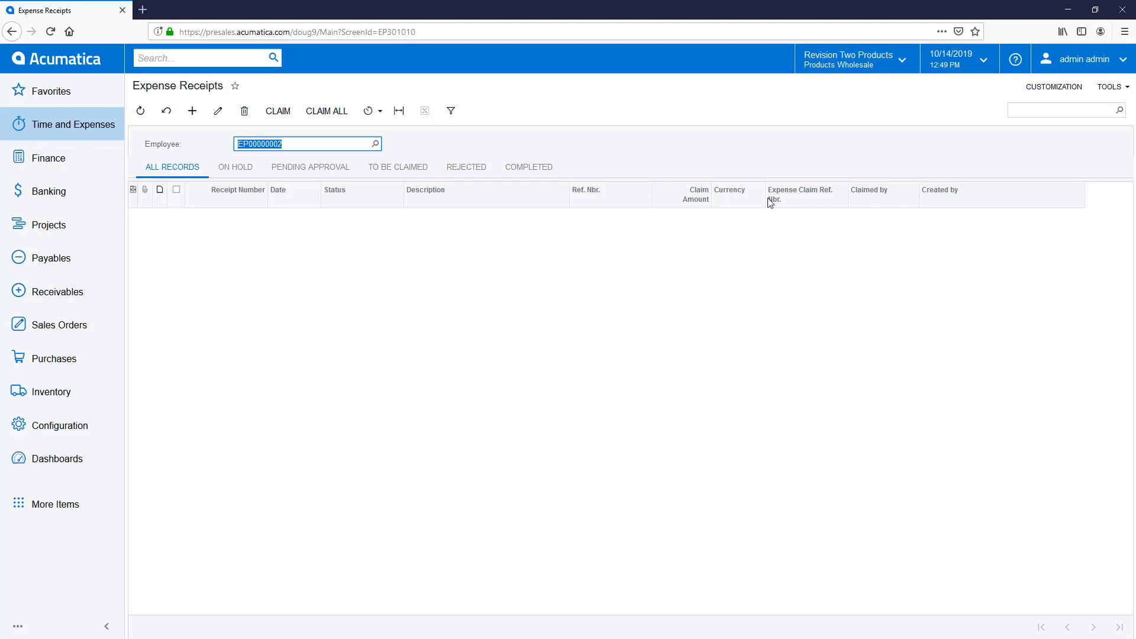
{"action": "left_click", "coordinate": [373, 143]}
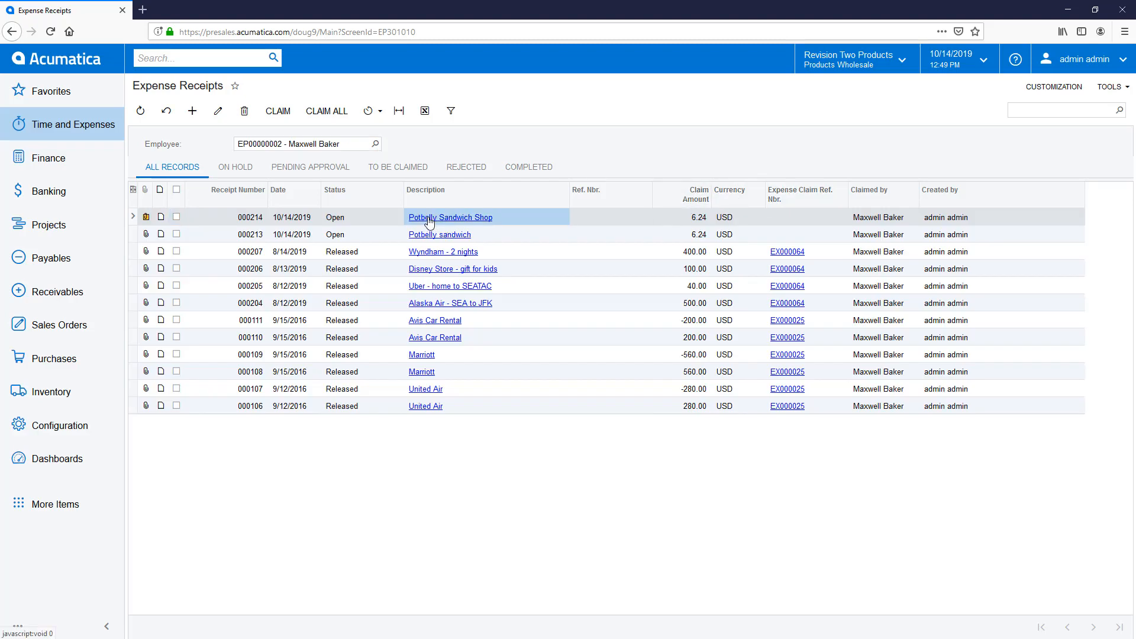
{"action": "left_click", "coordinate": [449, 217]}
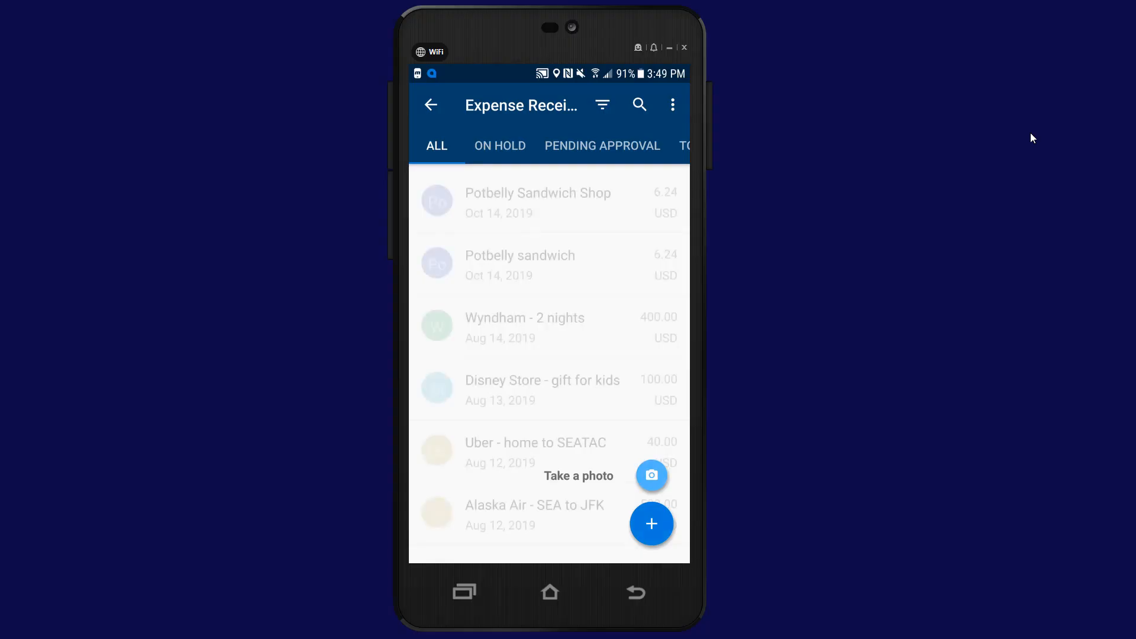
Capture an airline receipt photo and begin matching its unrecognized Date field
{"action": "left_click", "coordinate": [651, 475]}
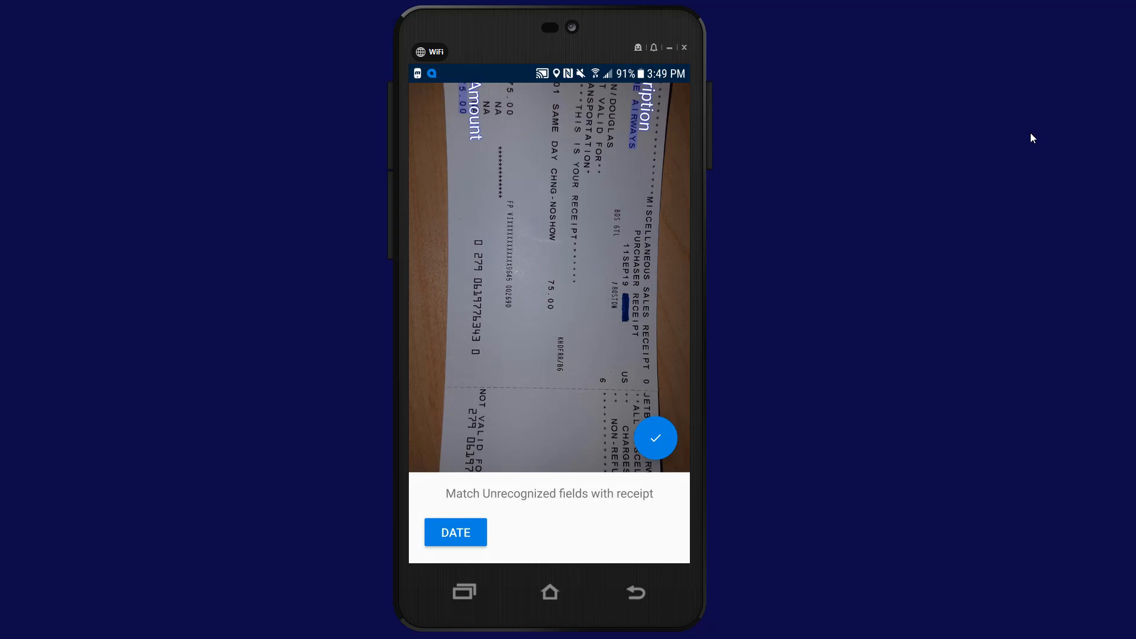
{"action": "left_click", "coordinate": [456, 532]}
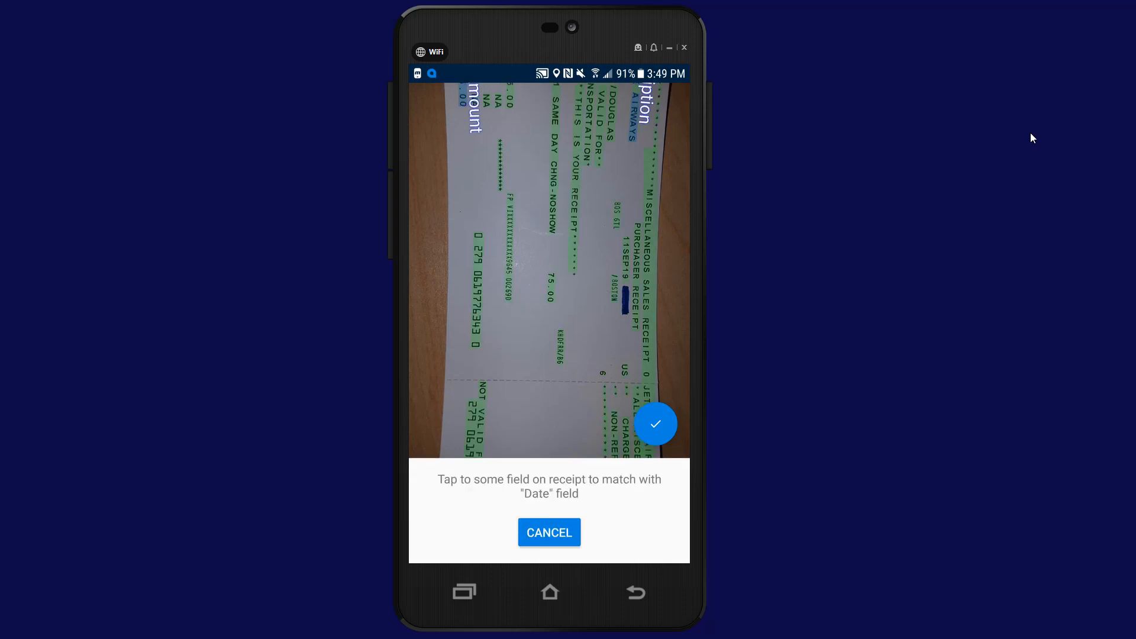